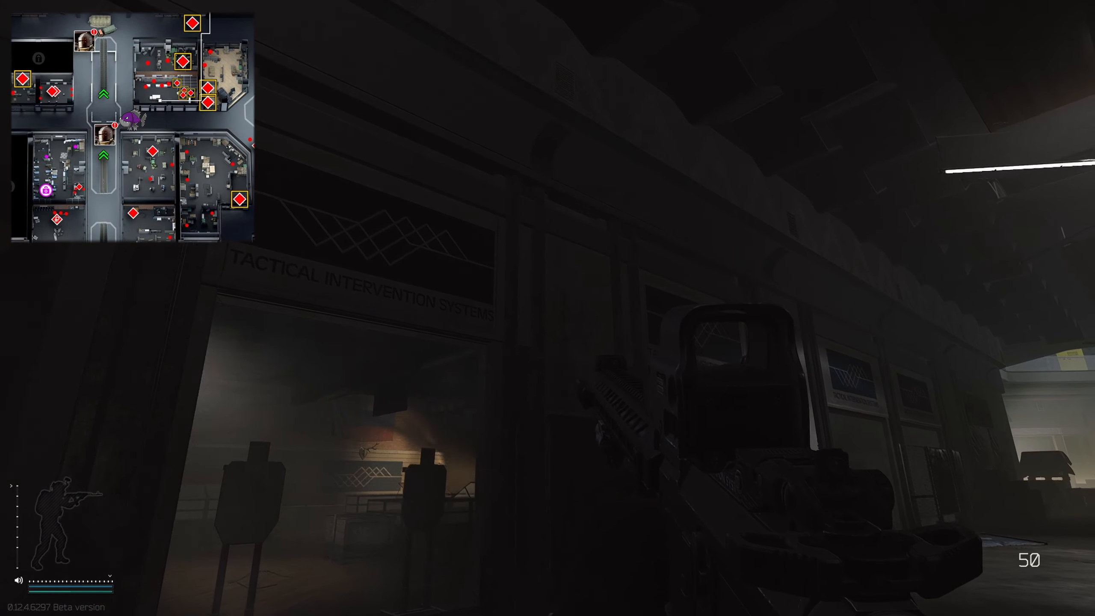
pyautogui.moveTo(548, 308)
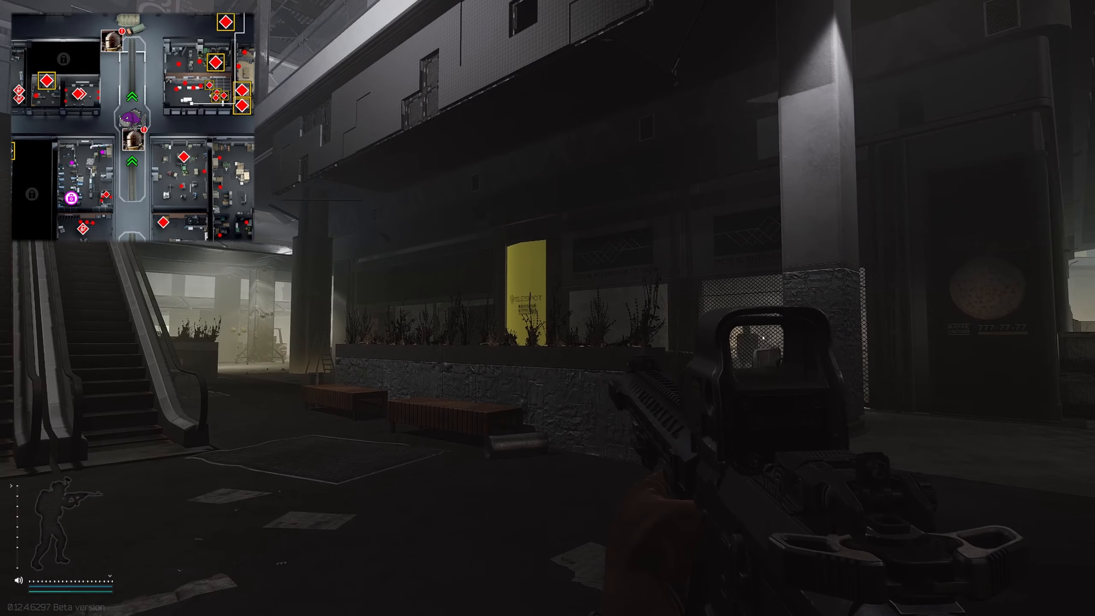
pyautogui.moveTo(548, 308)
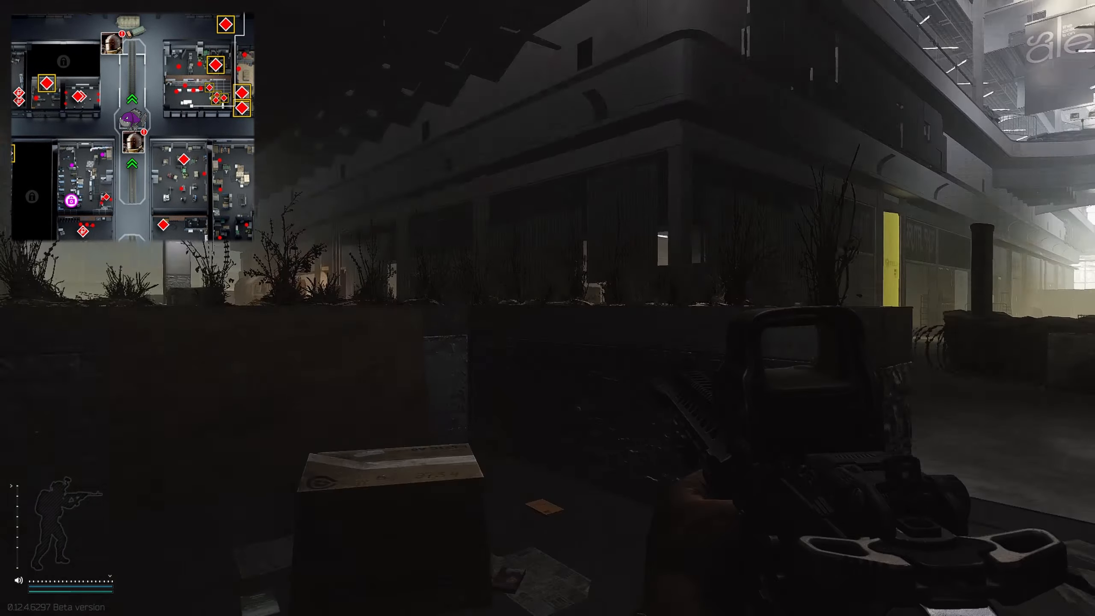
pyautogui.moveTo(548, 308)
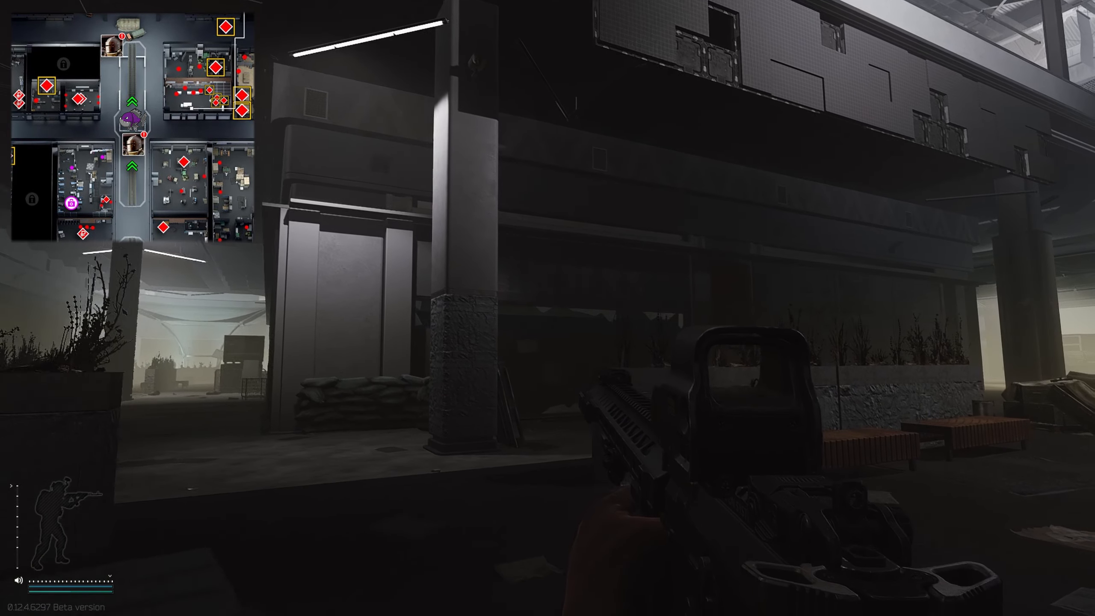
pyautogui.moveTo(548, 308)
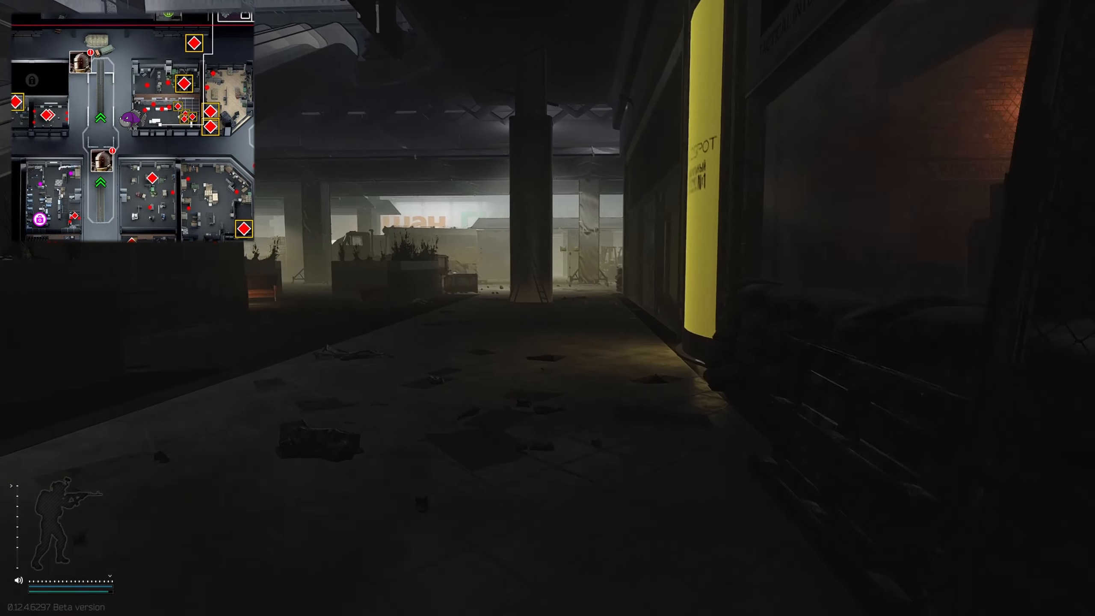
pyautogui.moveTo(548, 309)
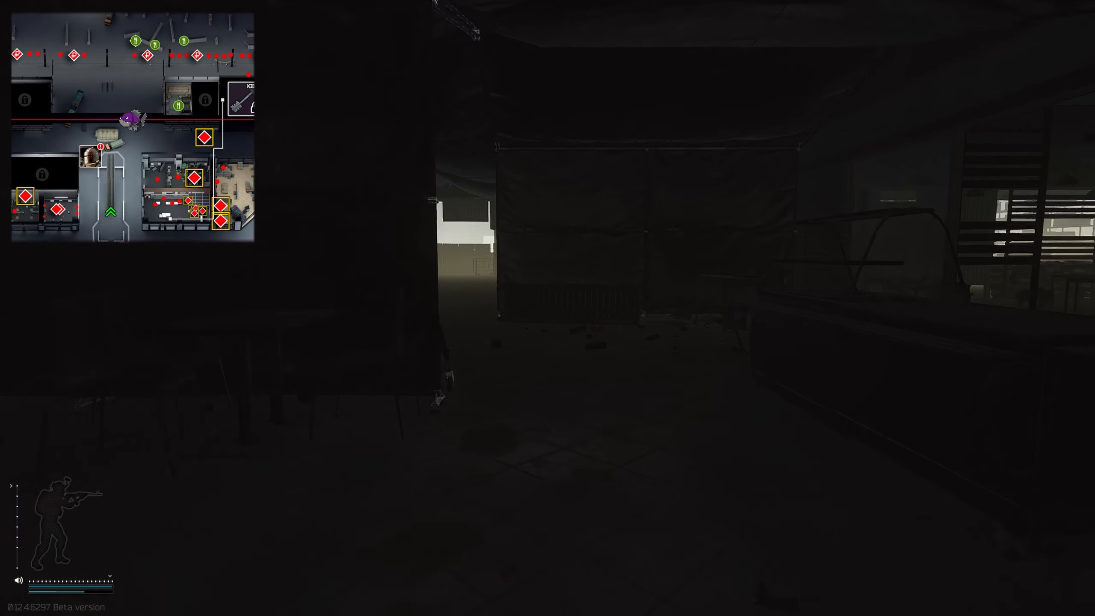
pyautogui.moveTo(547, 308)
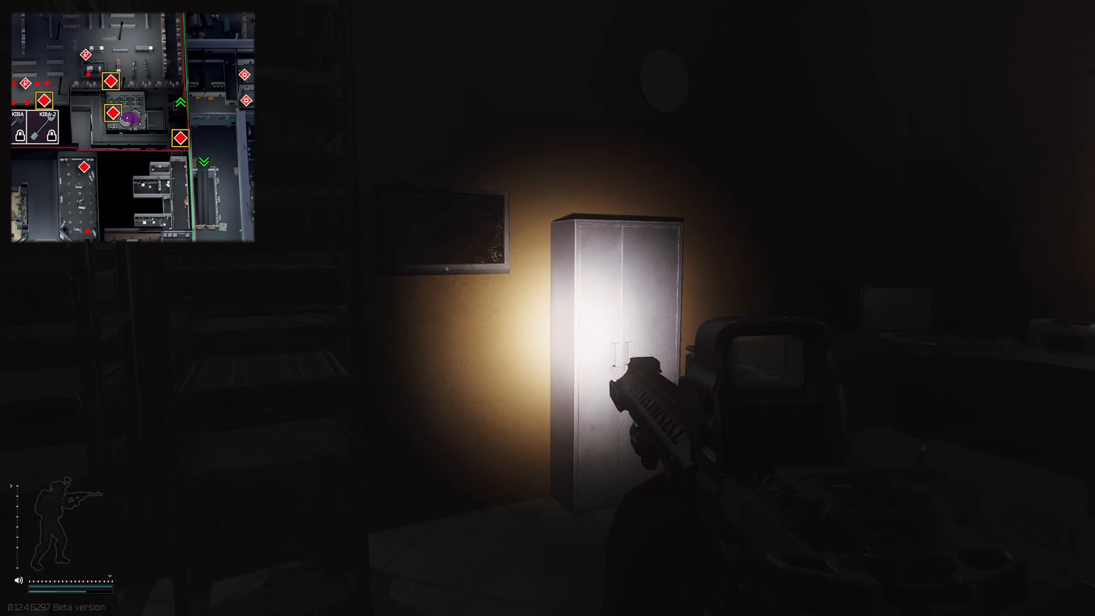
pyautogui.moveTo(548, 308)
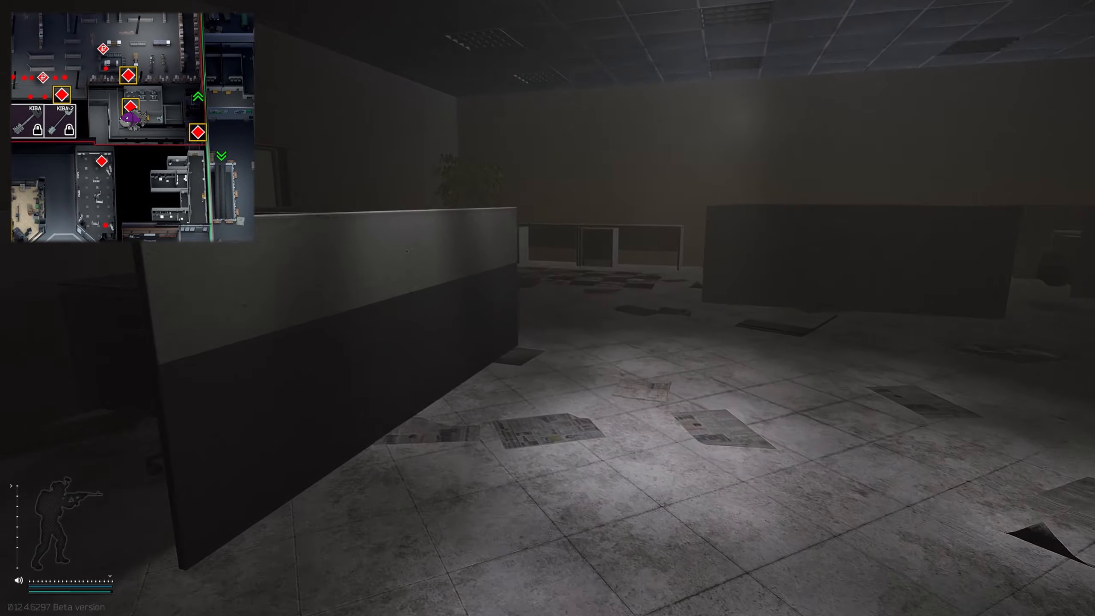
pyautogui.moveTo(547, 308)
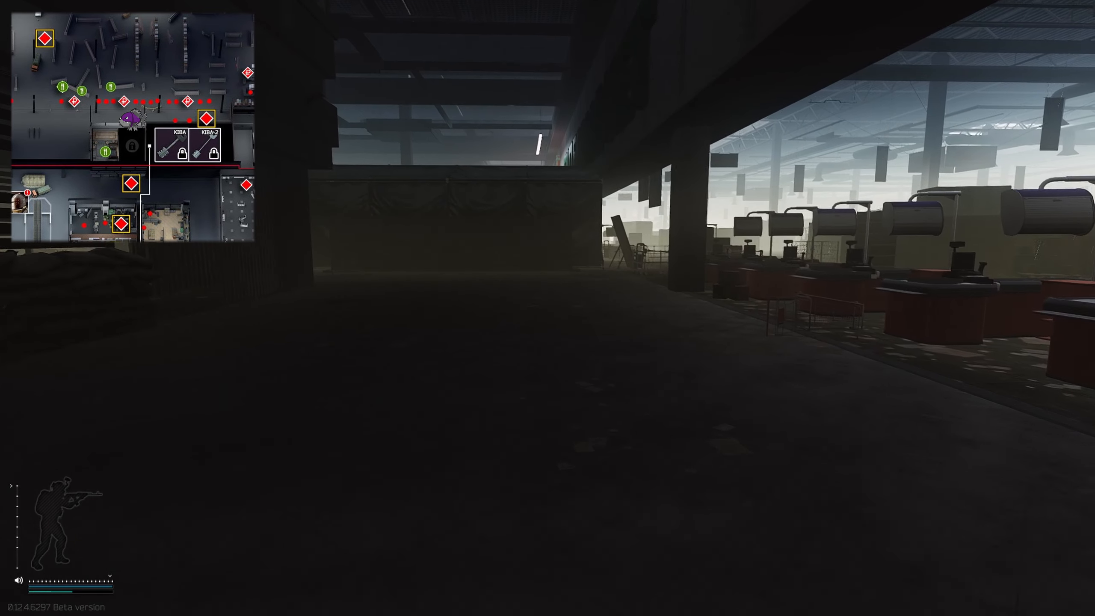
pyautogui.moveTo(547, 309)
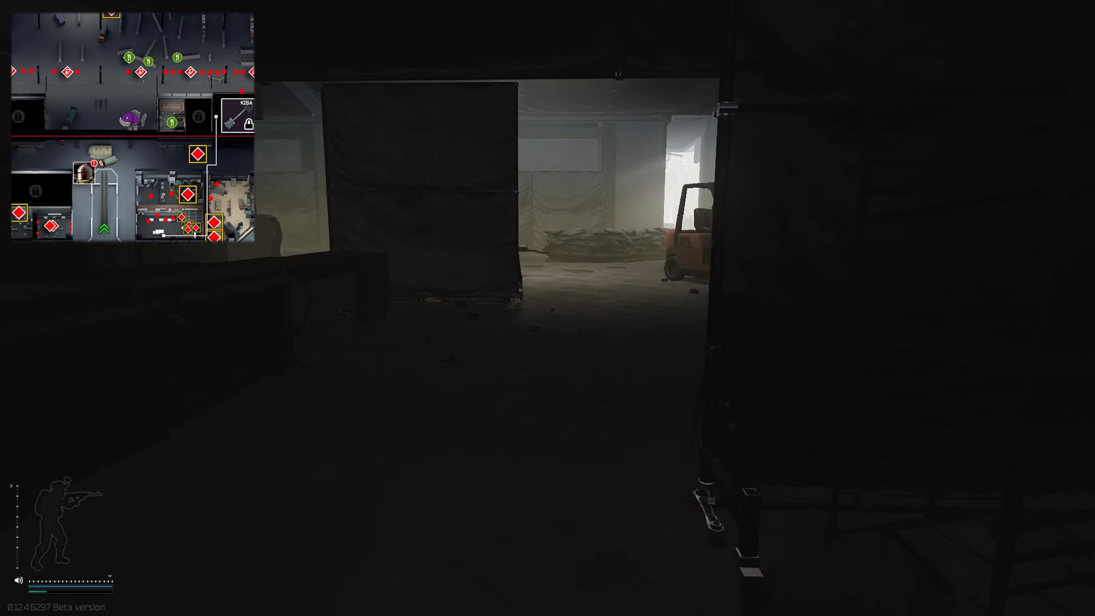
pyautogui.moveTo(548, 308)
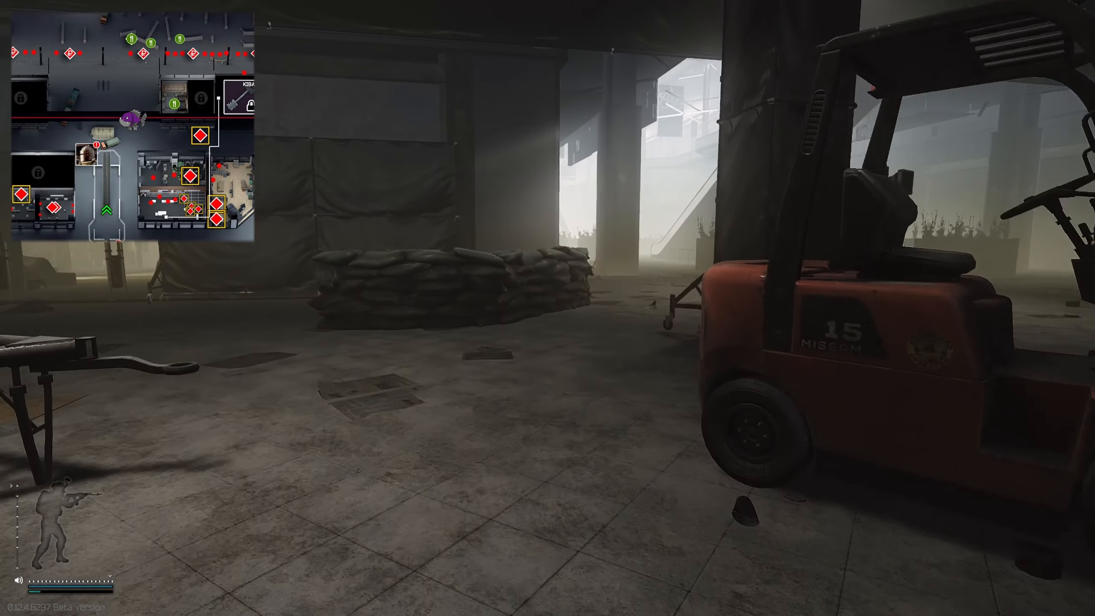
pyautogui.moveTo(548, 308)
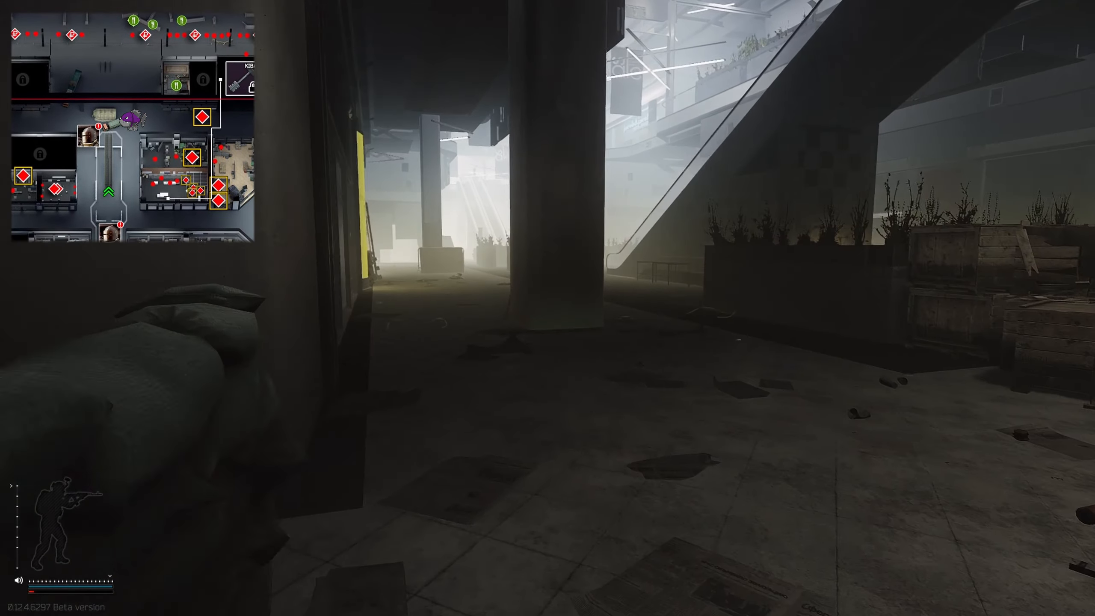
pyautogui.moveTo(548, 308)
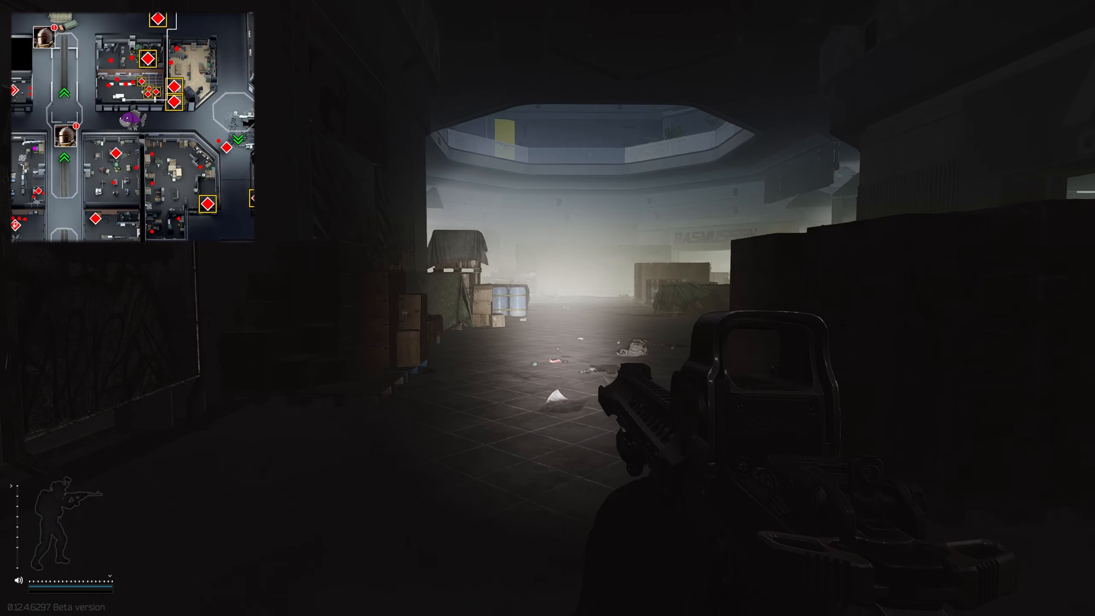
pyautogui.moveTo(548, 308)
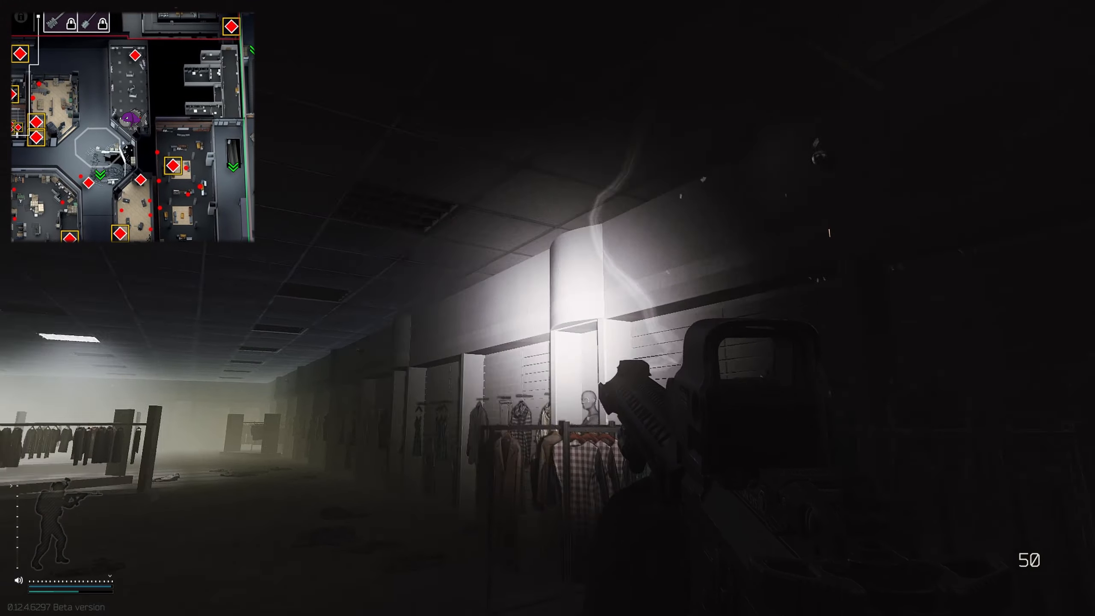
pyautogui.moveTo(547, 308)
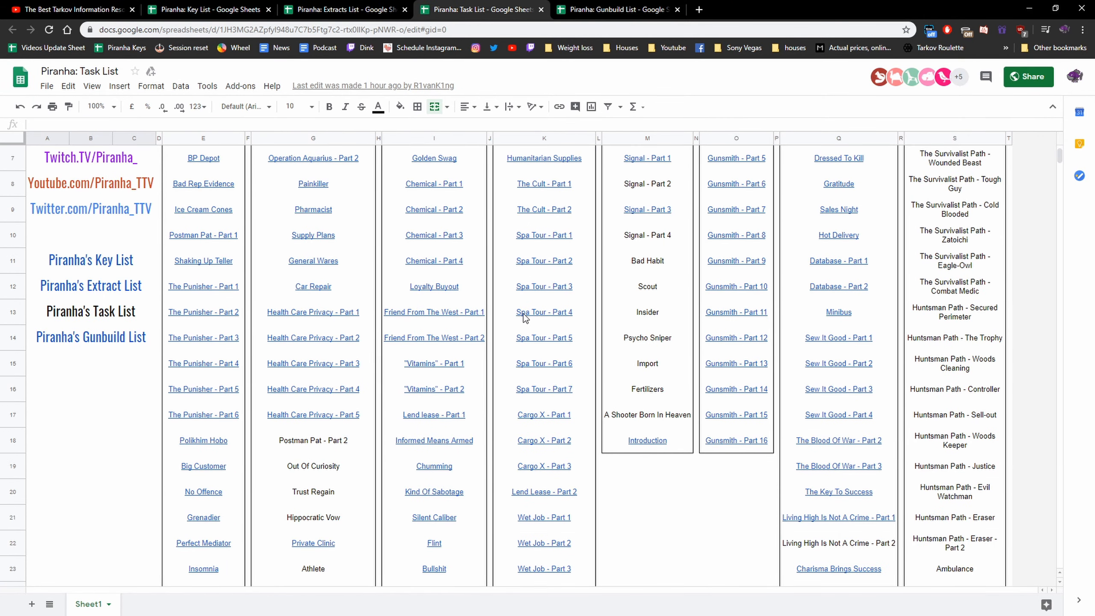
# Open the lowest-recoil AKMS modding guide on YouTube and skip to about 1:43
pyautogui.click(618, 9)
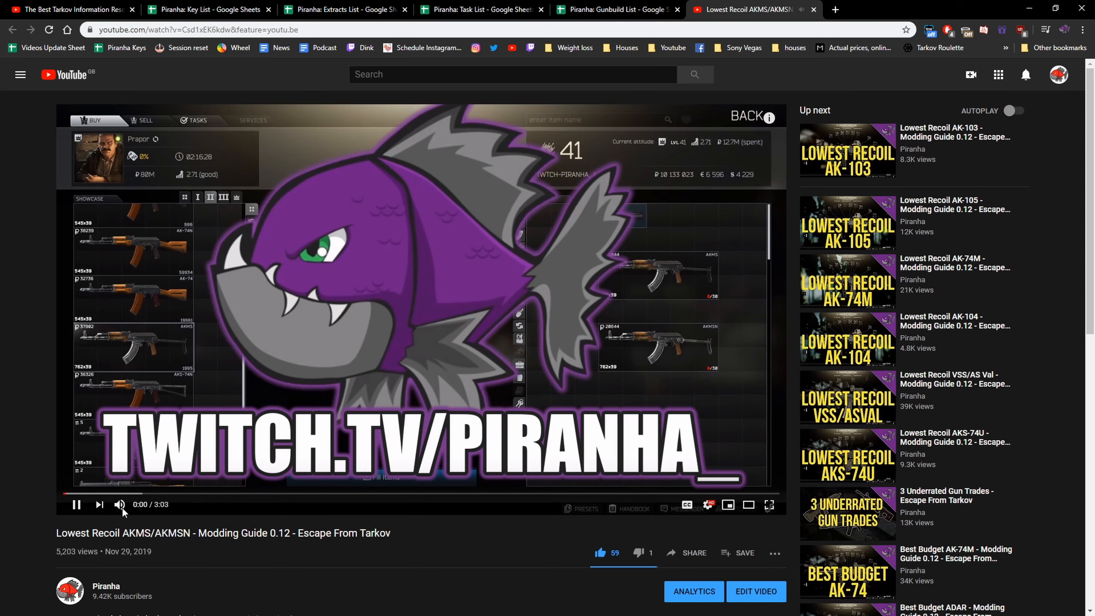
pyautogui.click(467, 495)
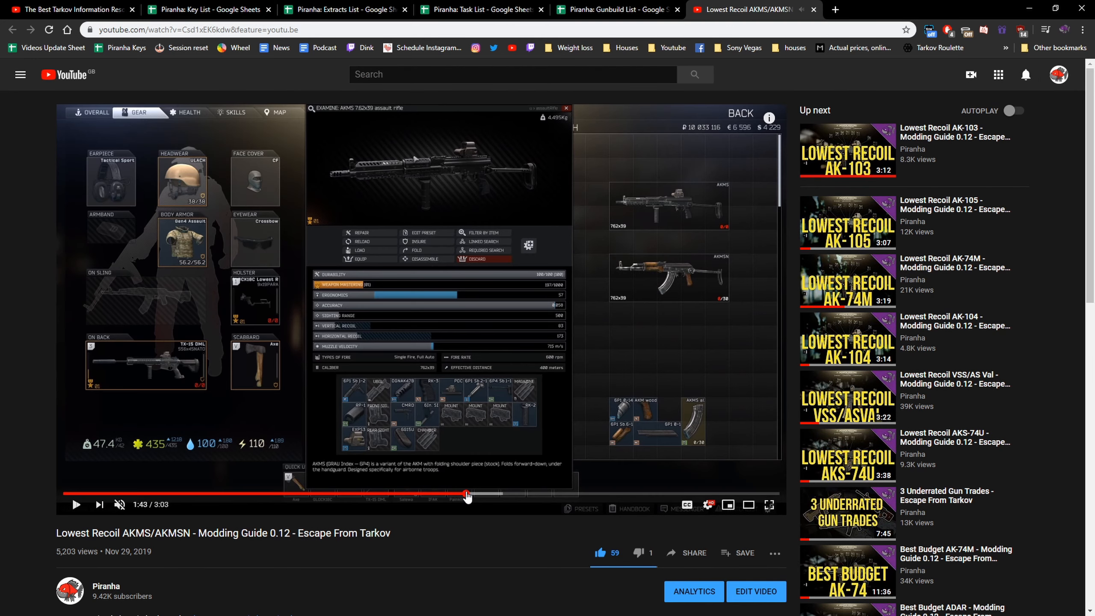